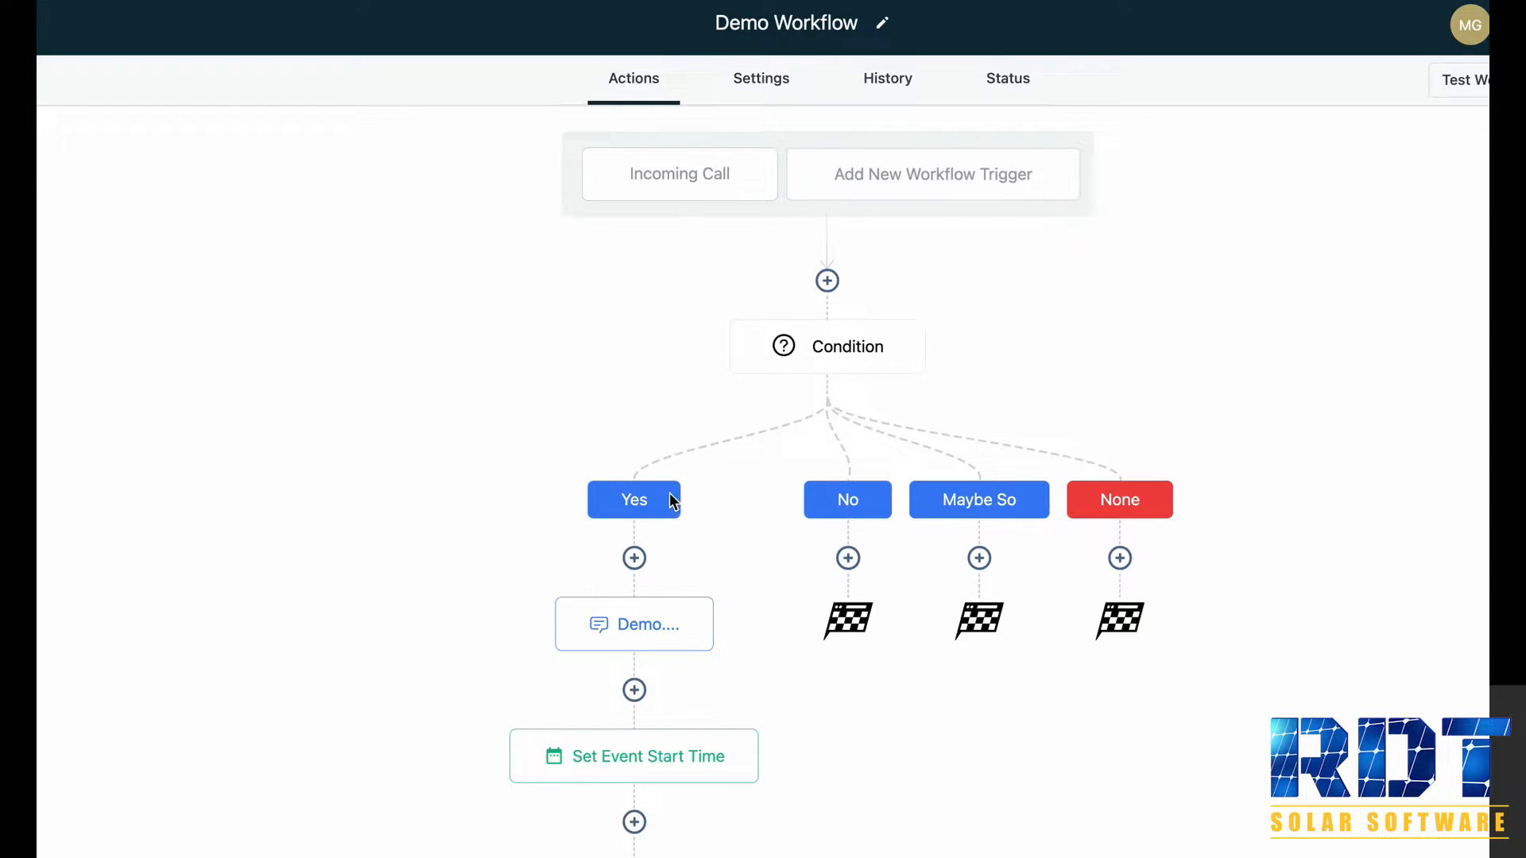
{"action": "mouse_move", "coordinate": [1159, 513]}
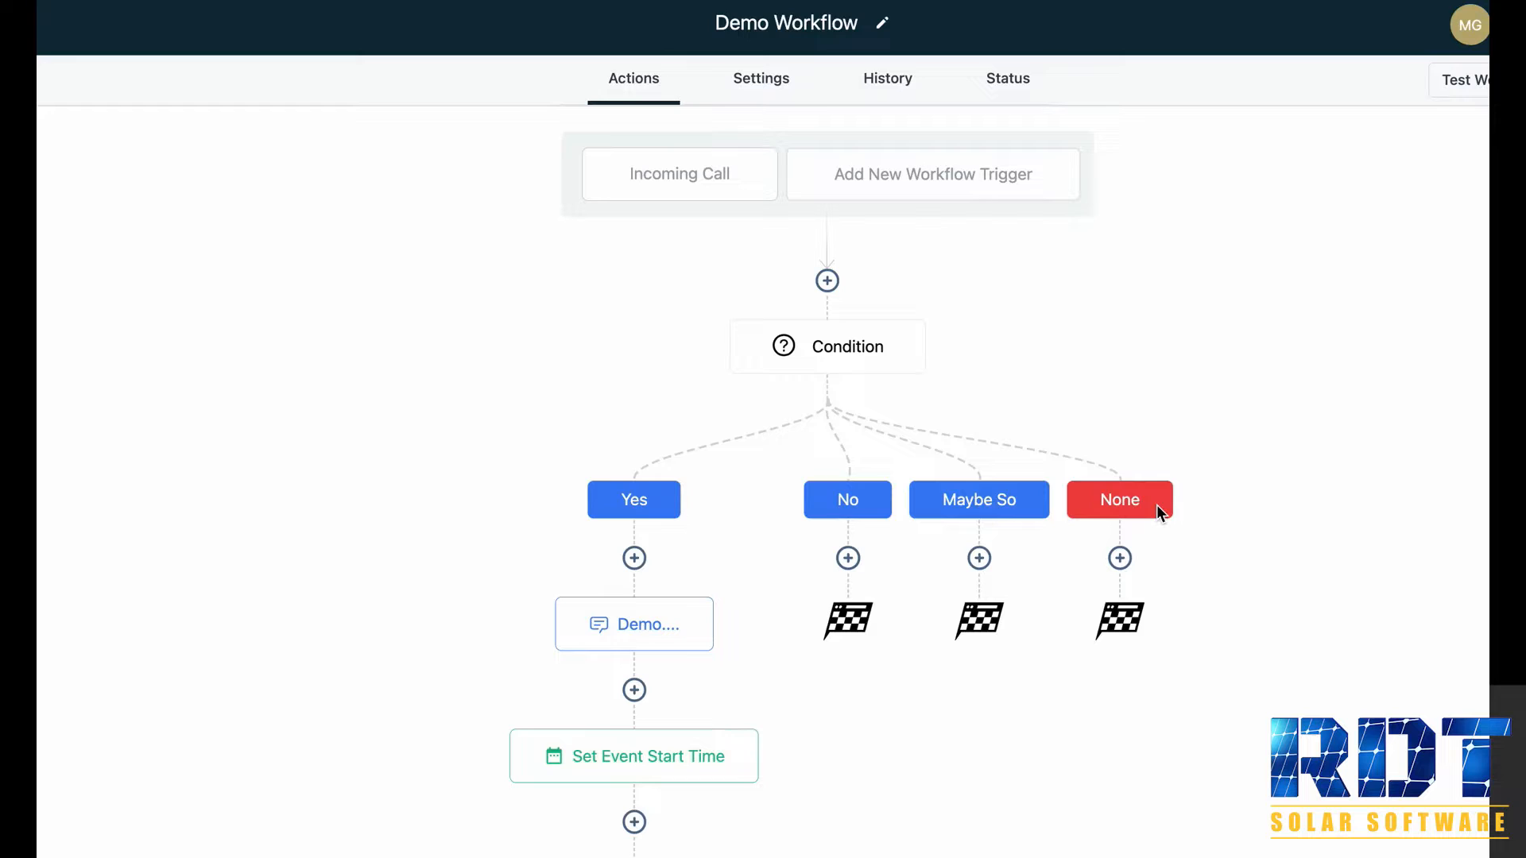
{"action": "mouse_move", "coordinate": [634, 690]}
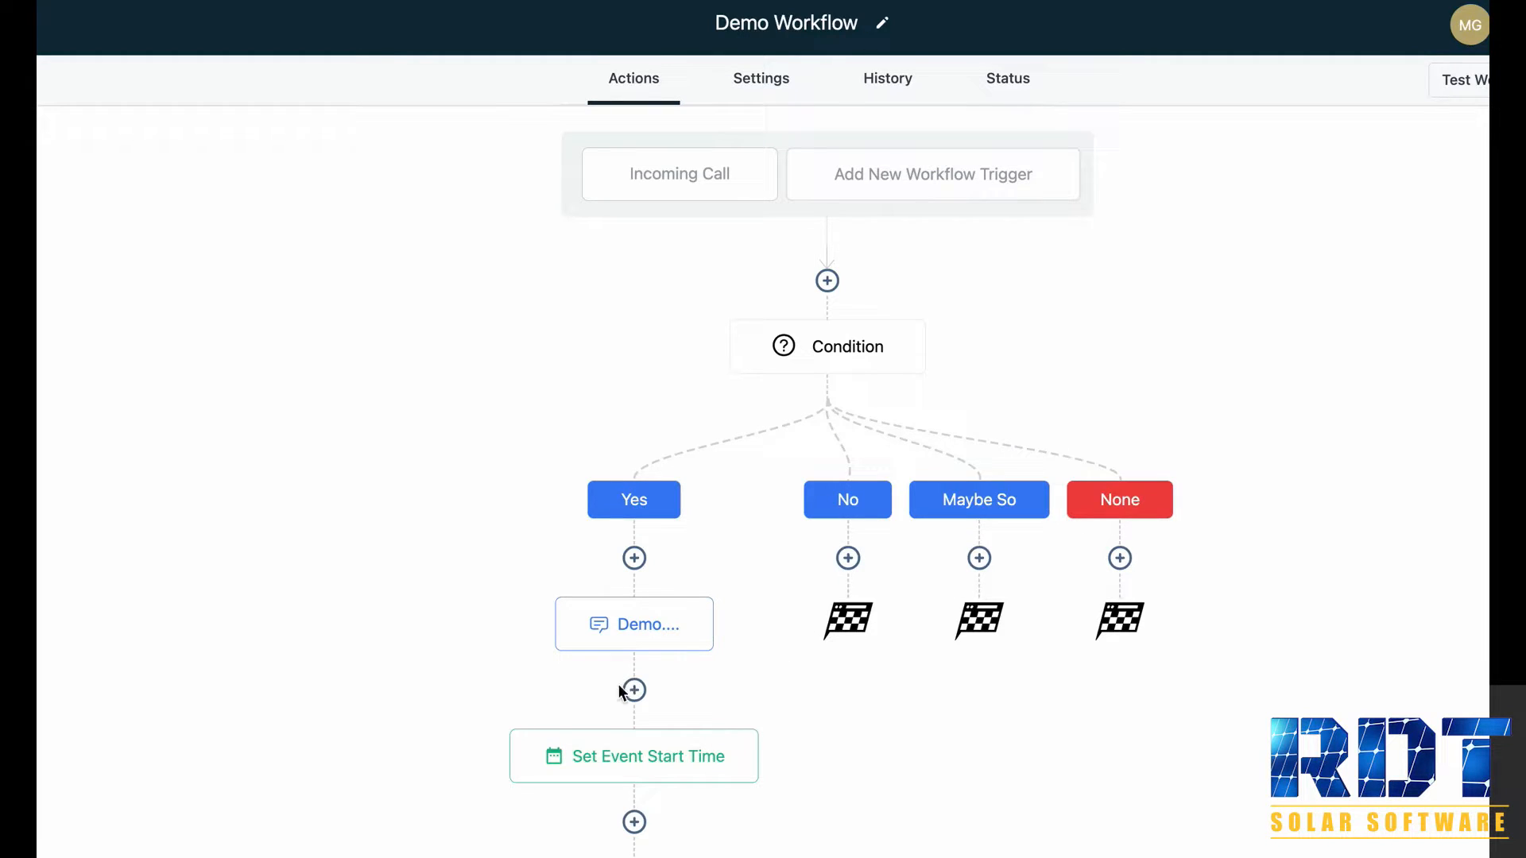
Insert an If / Else condition step after the Demo message, before Set Event Start Time.
{"action": "left_click", "coordinate": [634, 690]}
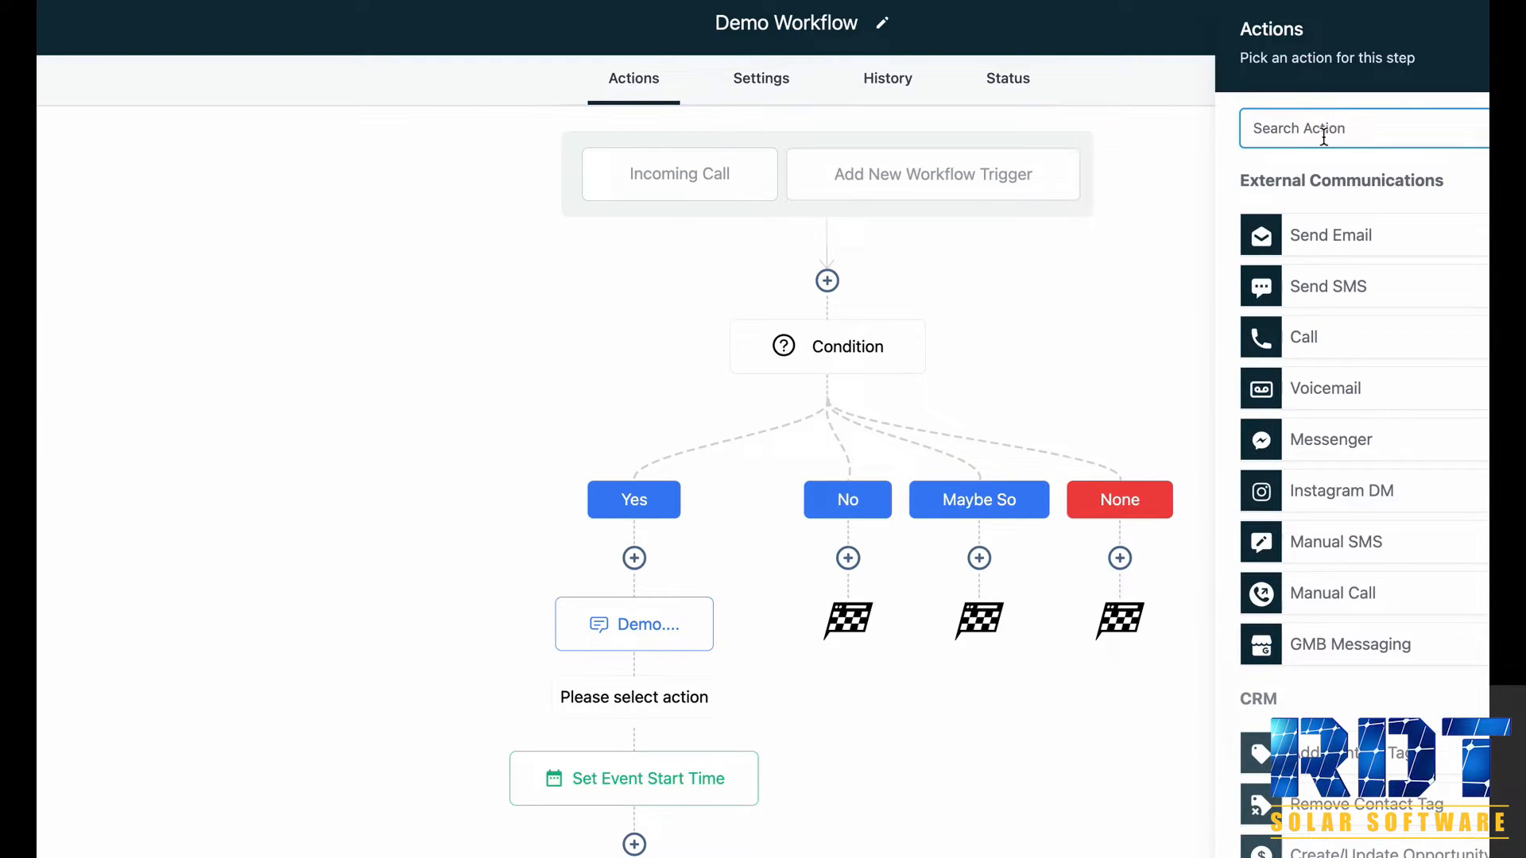
{"action": "scroll", "scroll_direction": "down", "scroll_amount": 3}
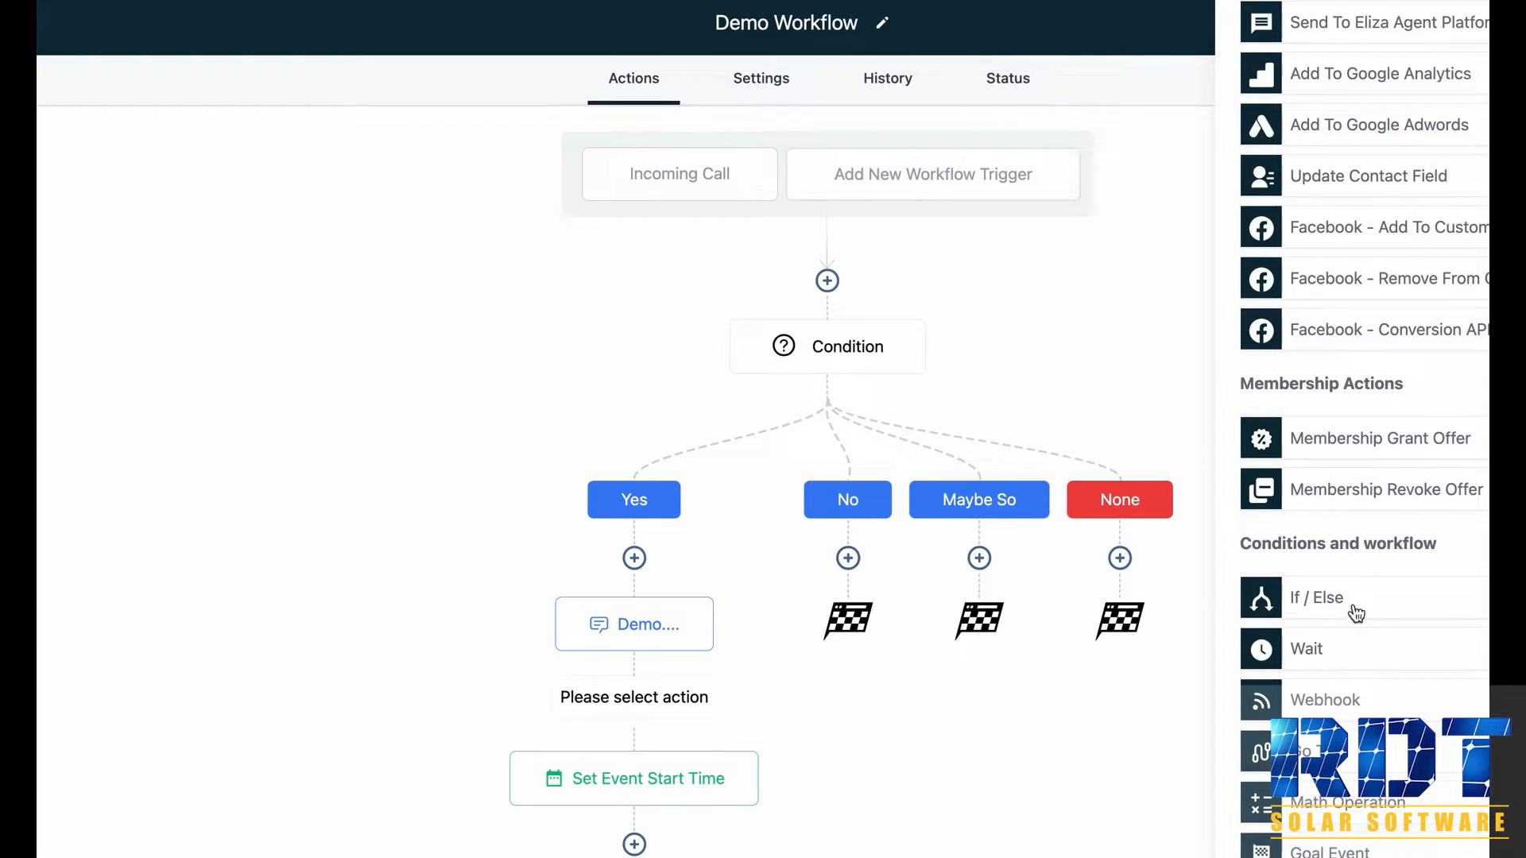
{"action": "left_click", "coordinate": [826, 344]}
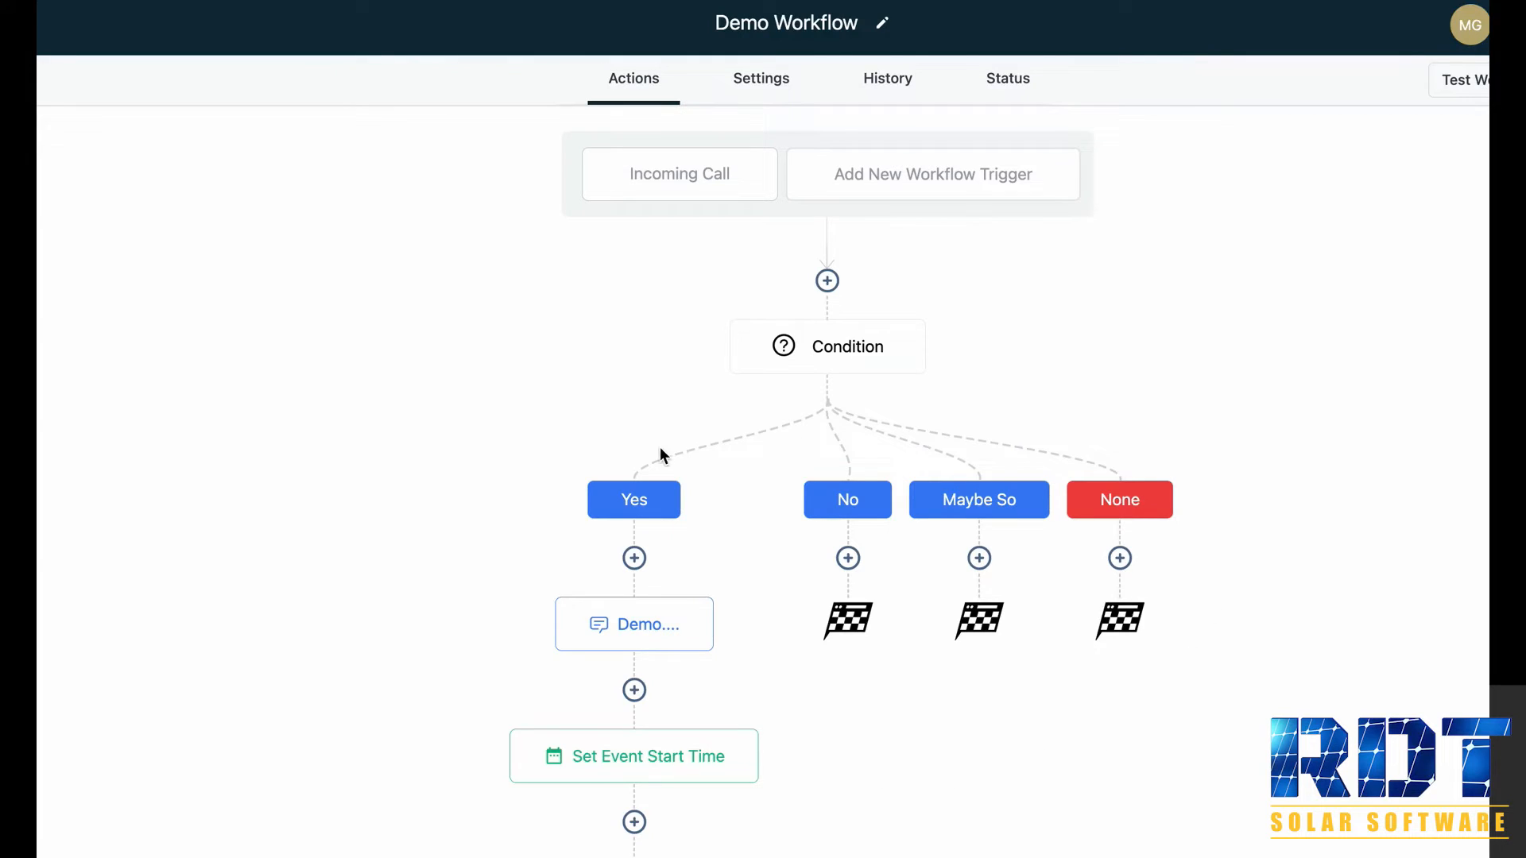
{"action": "mouse_move", "coordinate": [847, 558]}
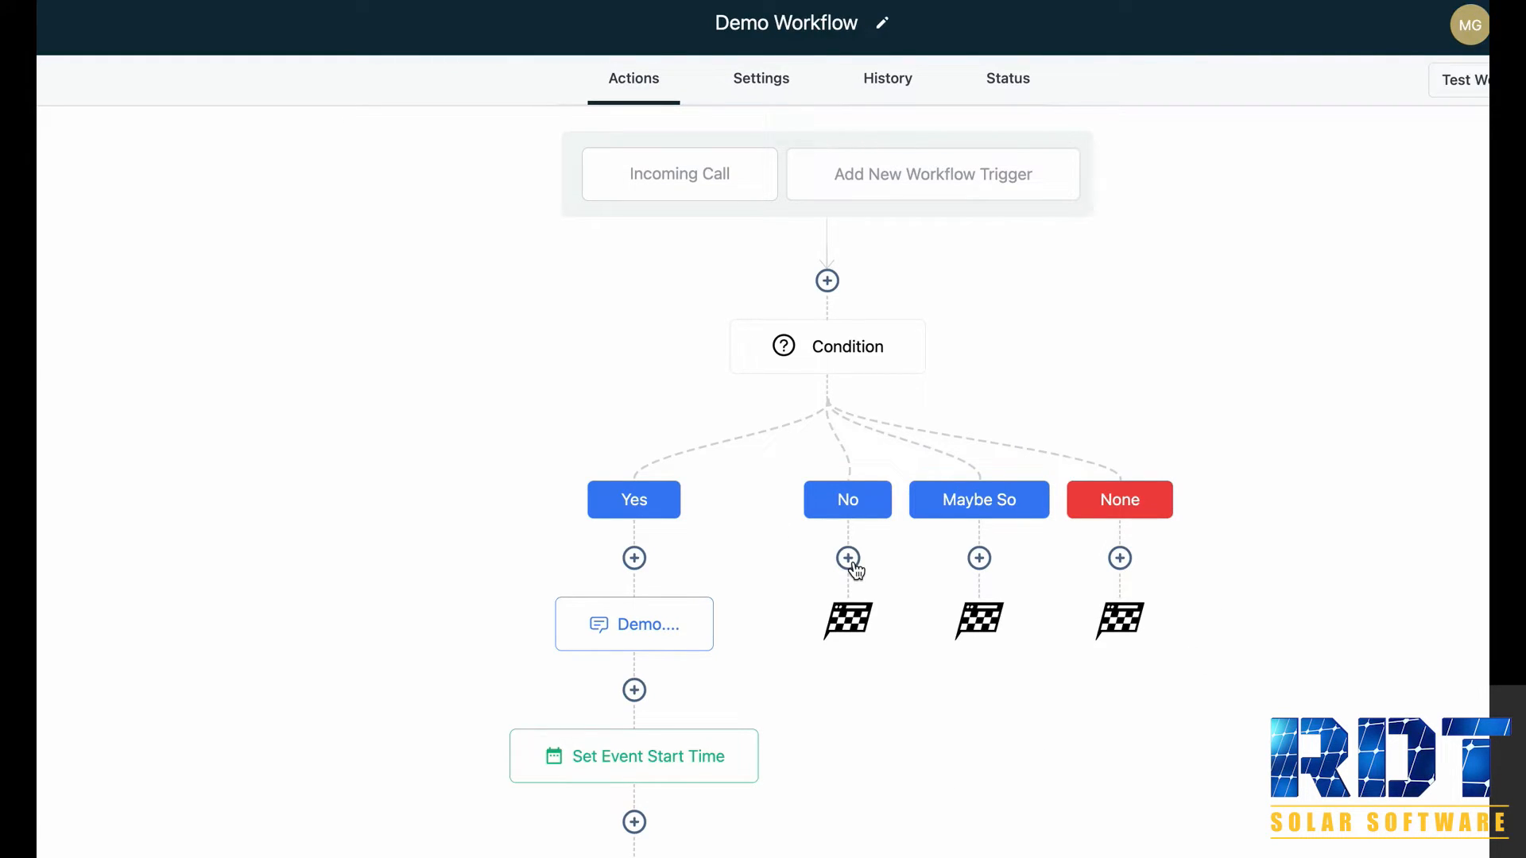
{"action": "mouse_move", "coordinate": [1119, 574]}
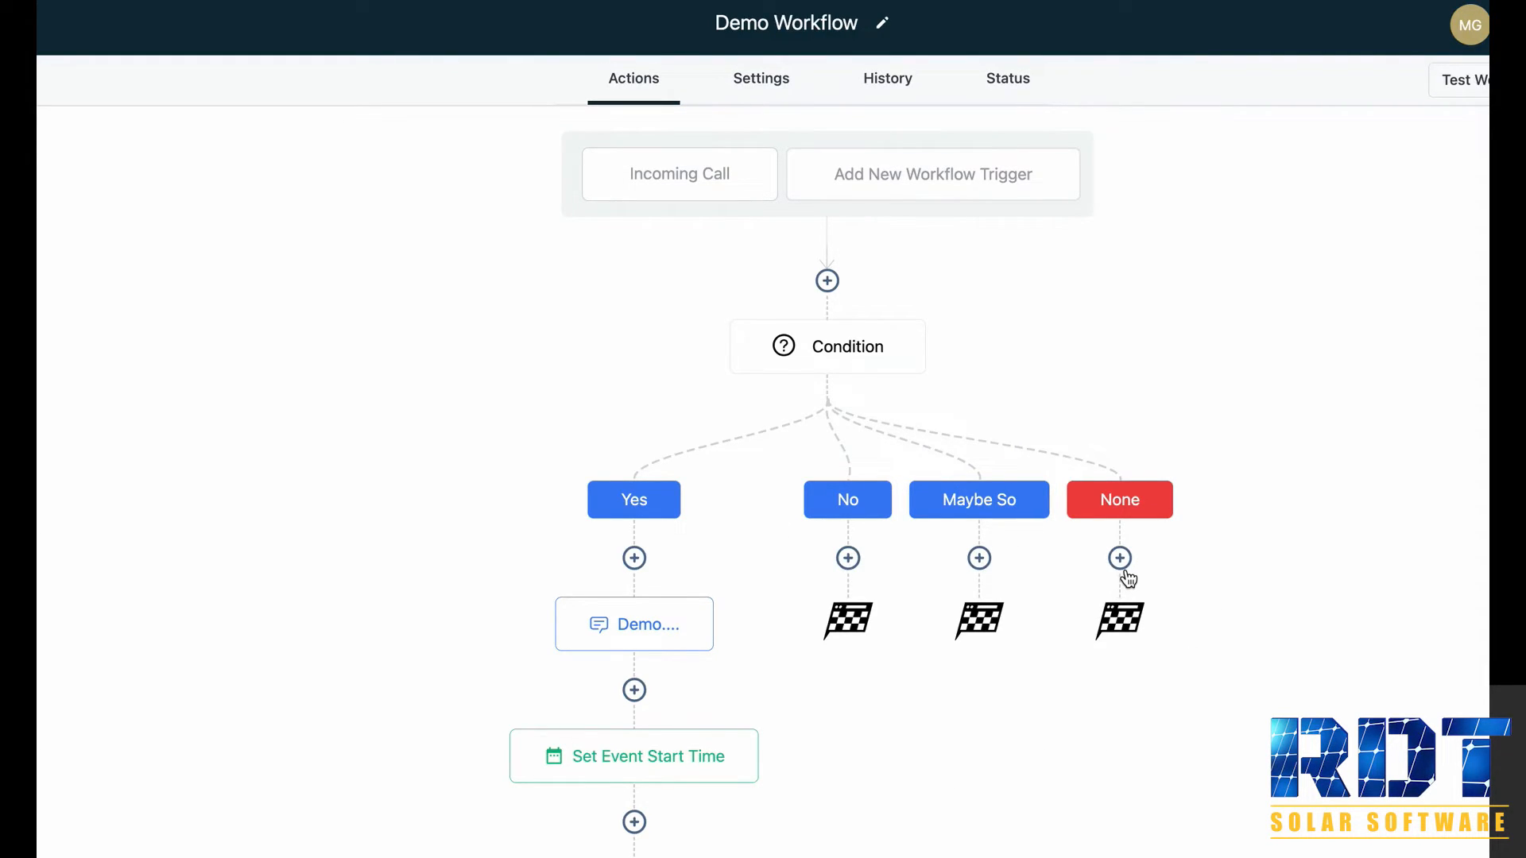